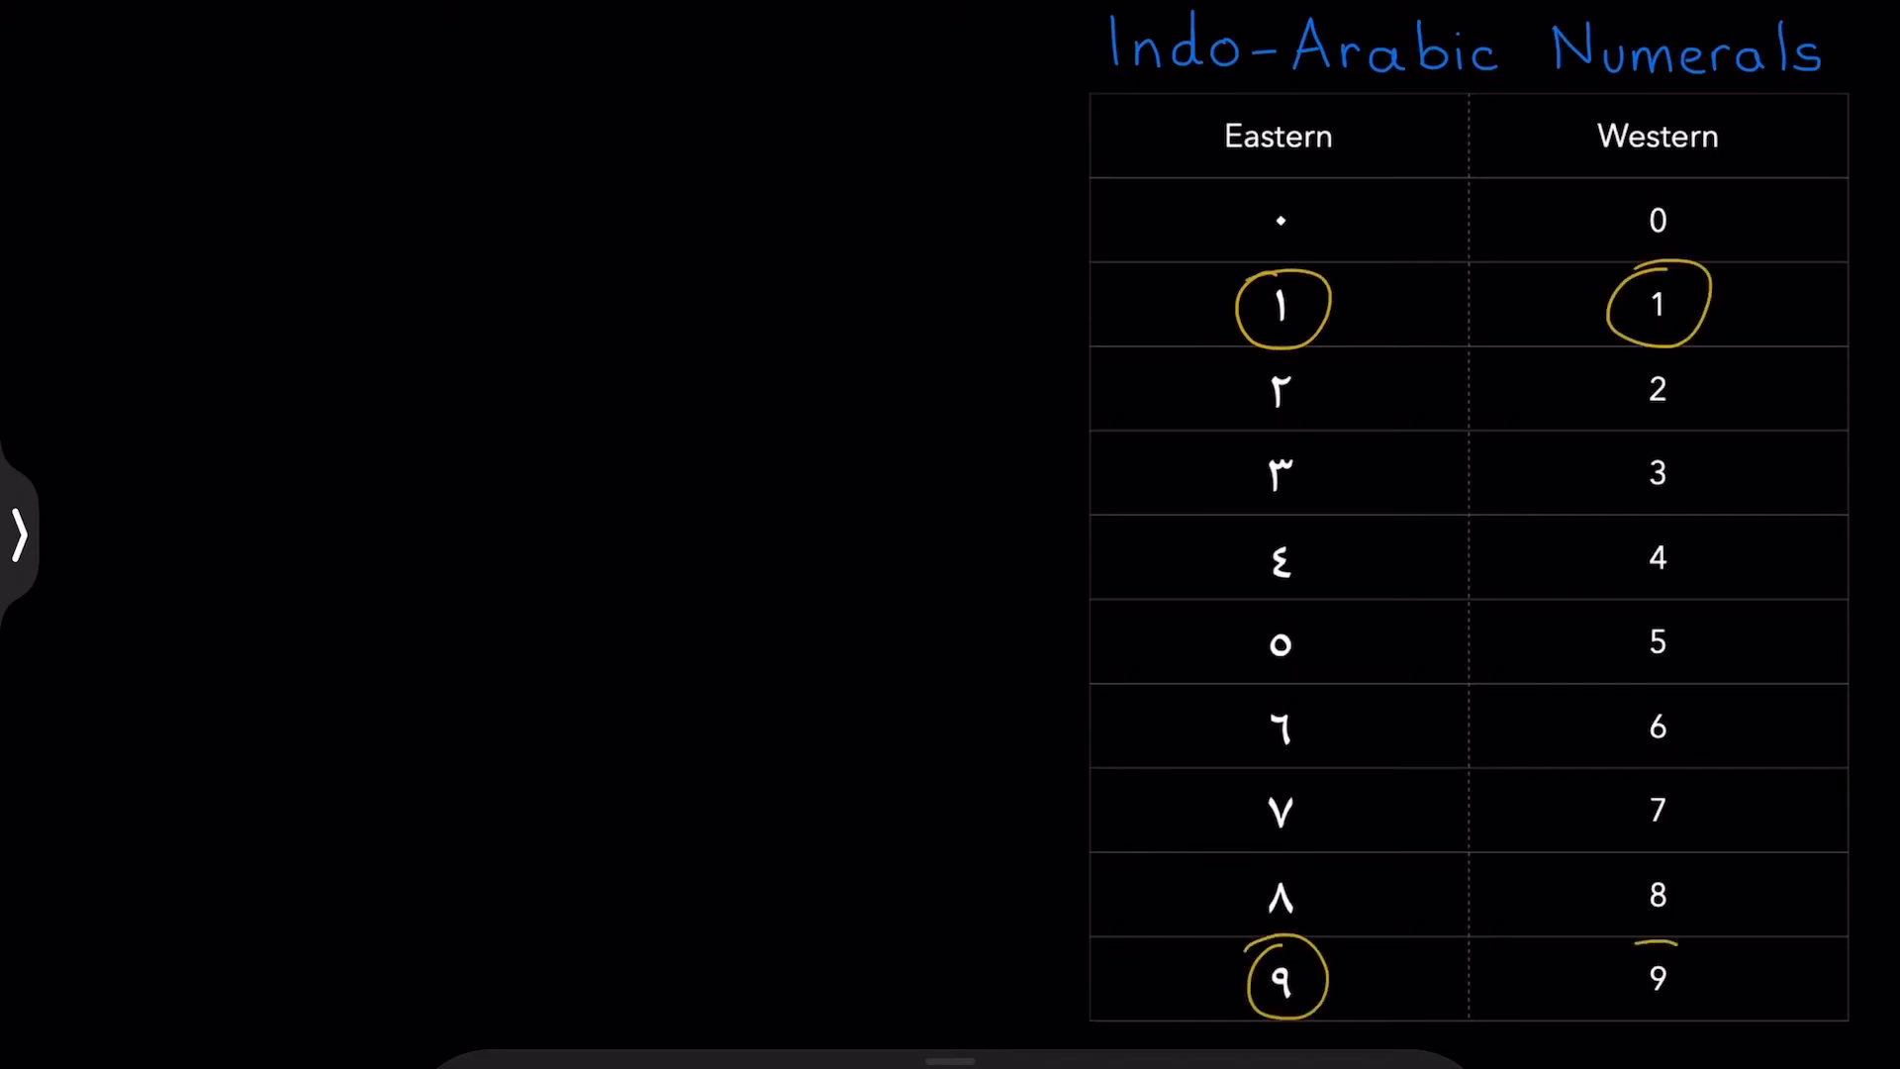
- Finish the yellow circle around Western 9, then ring Eastern ٤ in red
drag(1613, 951, 1709, 1000)
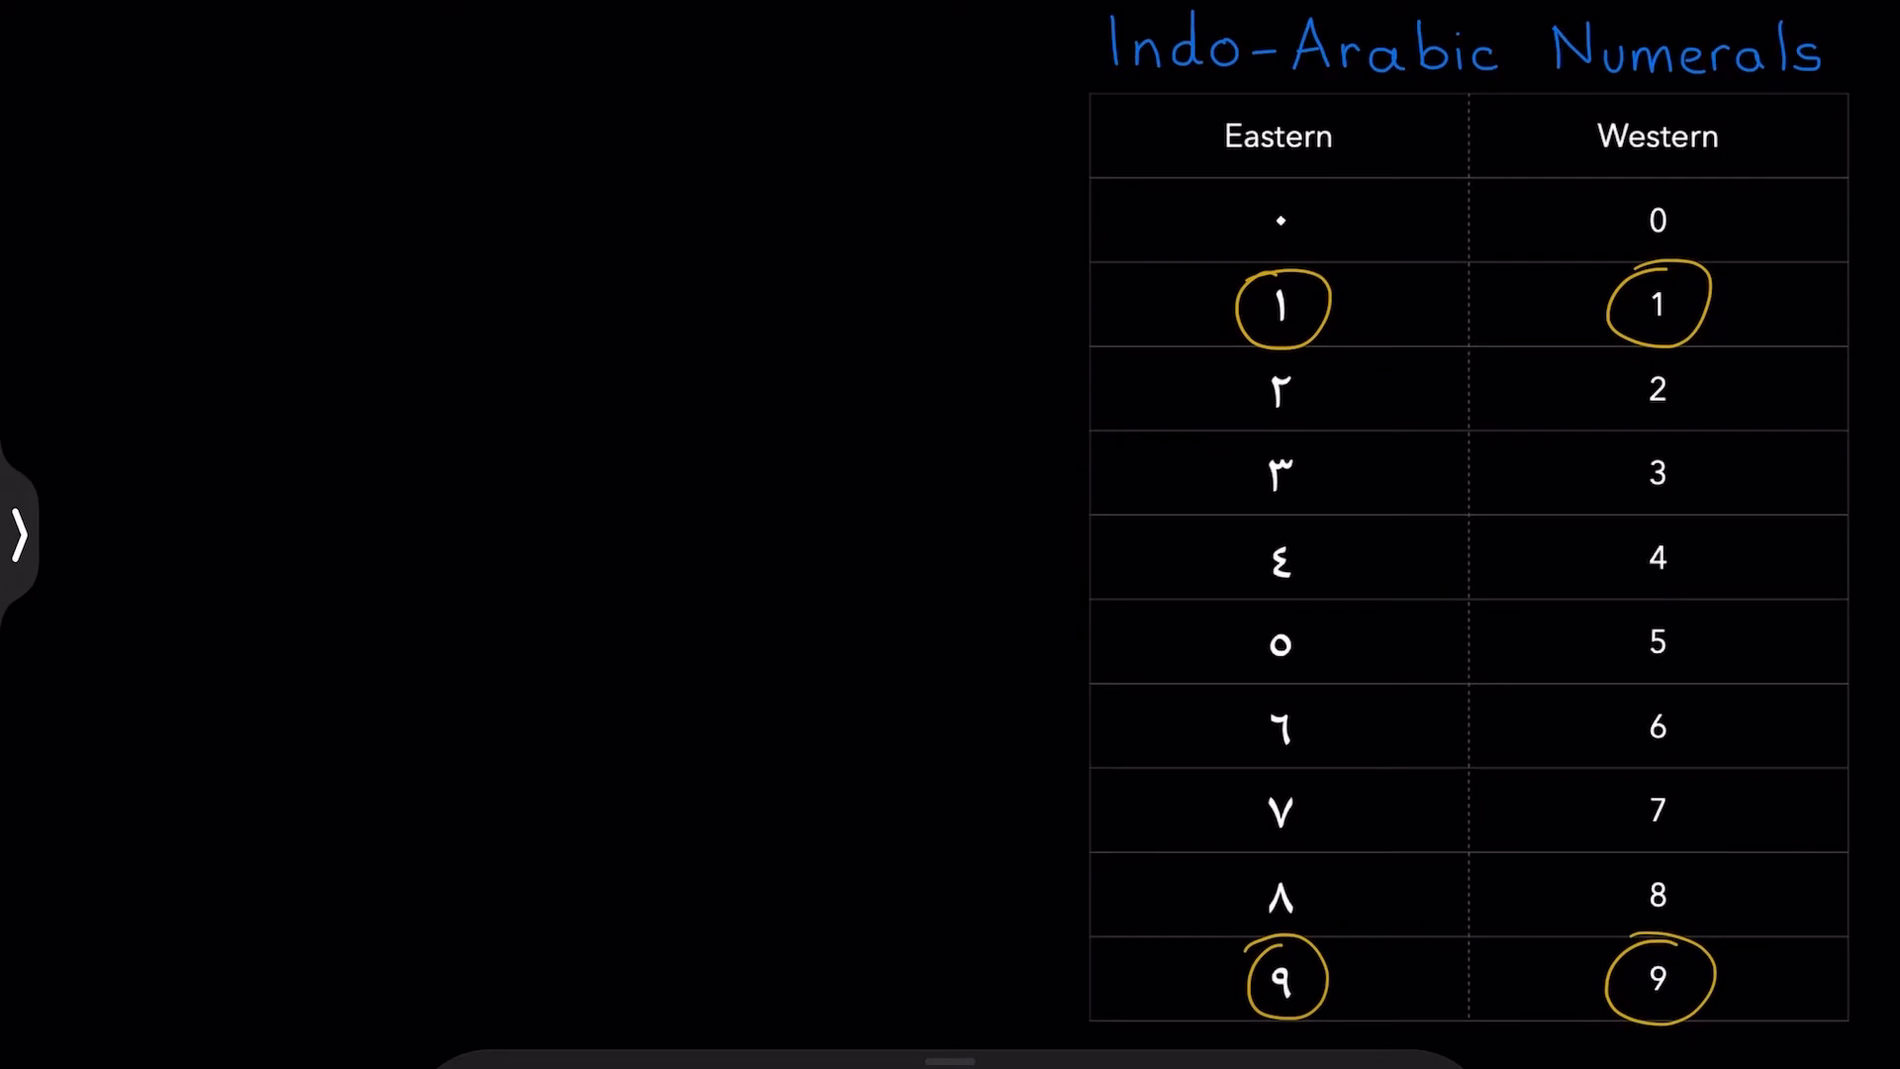
drag(1236, 533, 1321, 594)
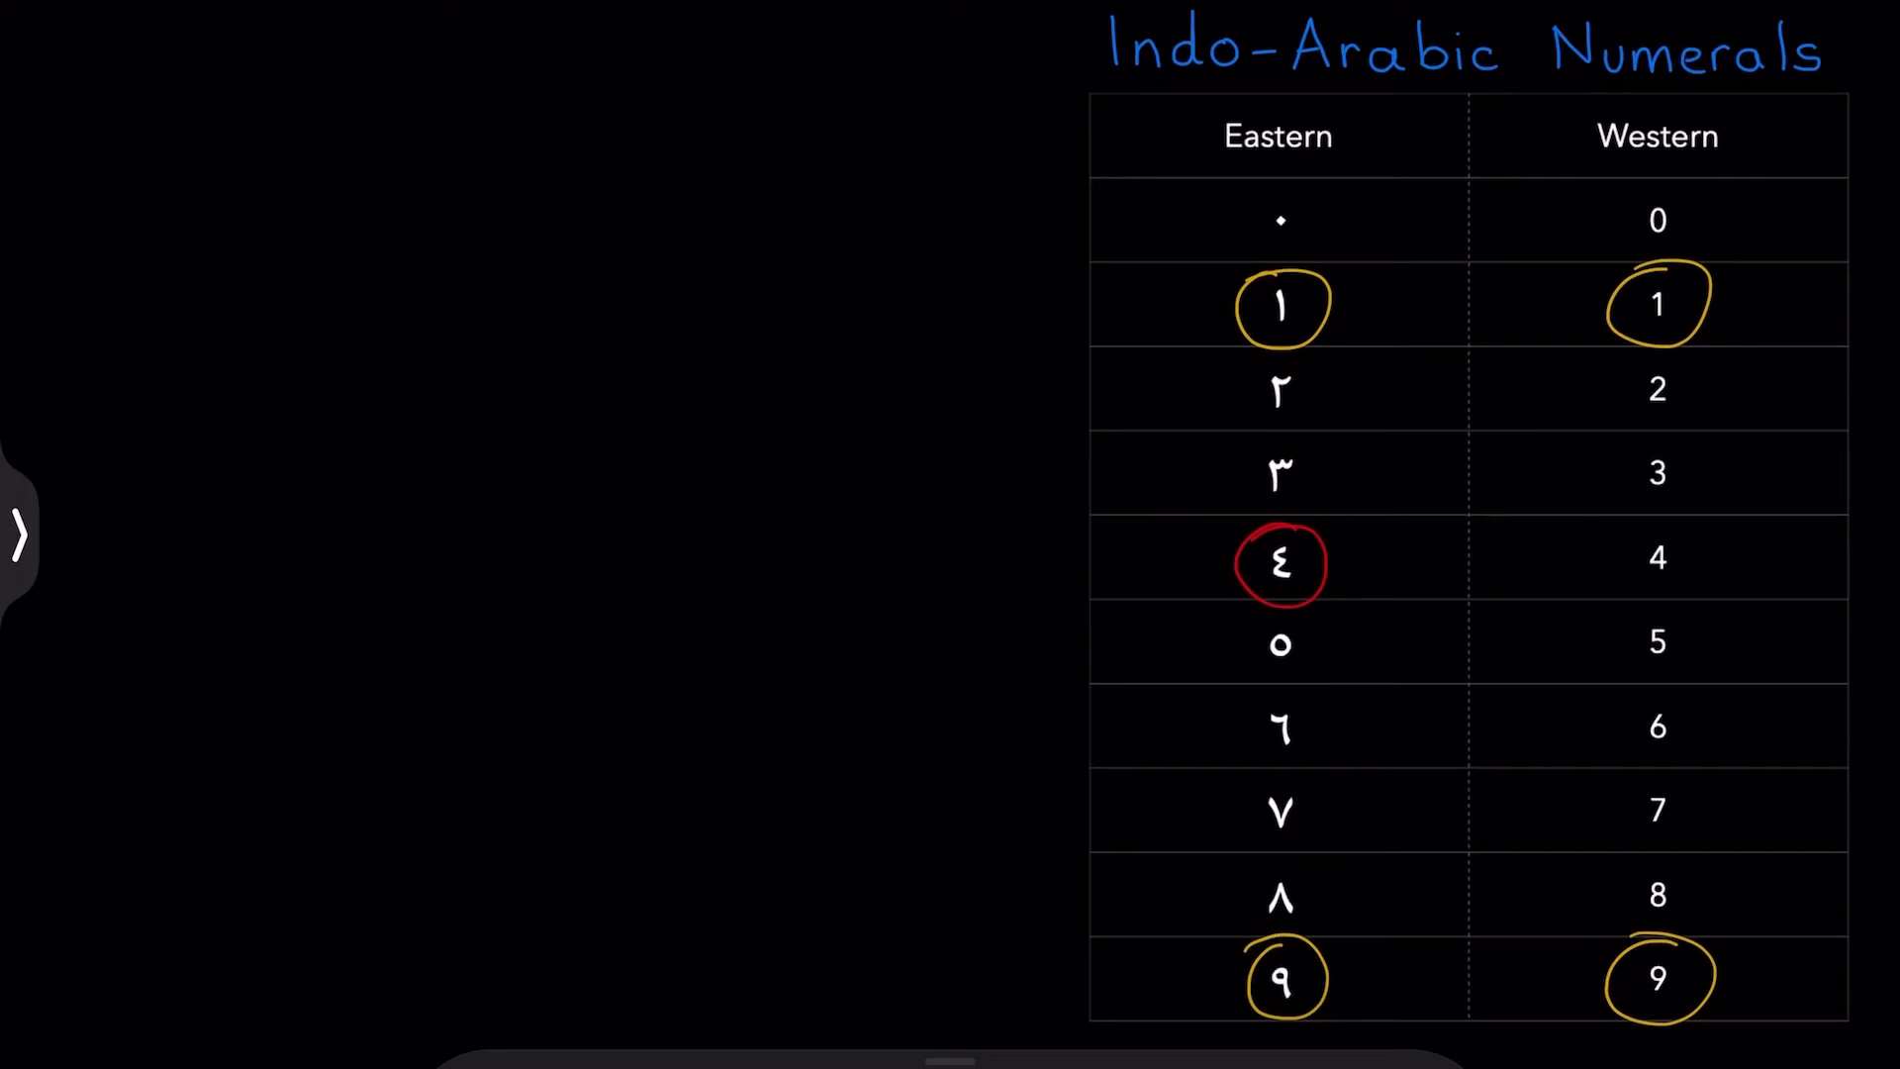
drag(1625, 448, 1691, 497)
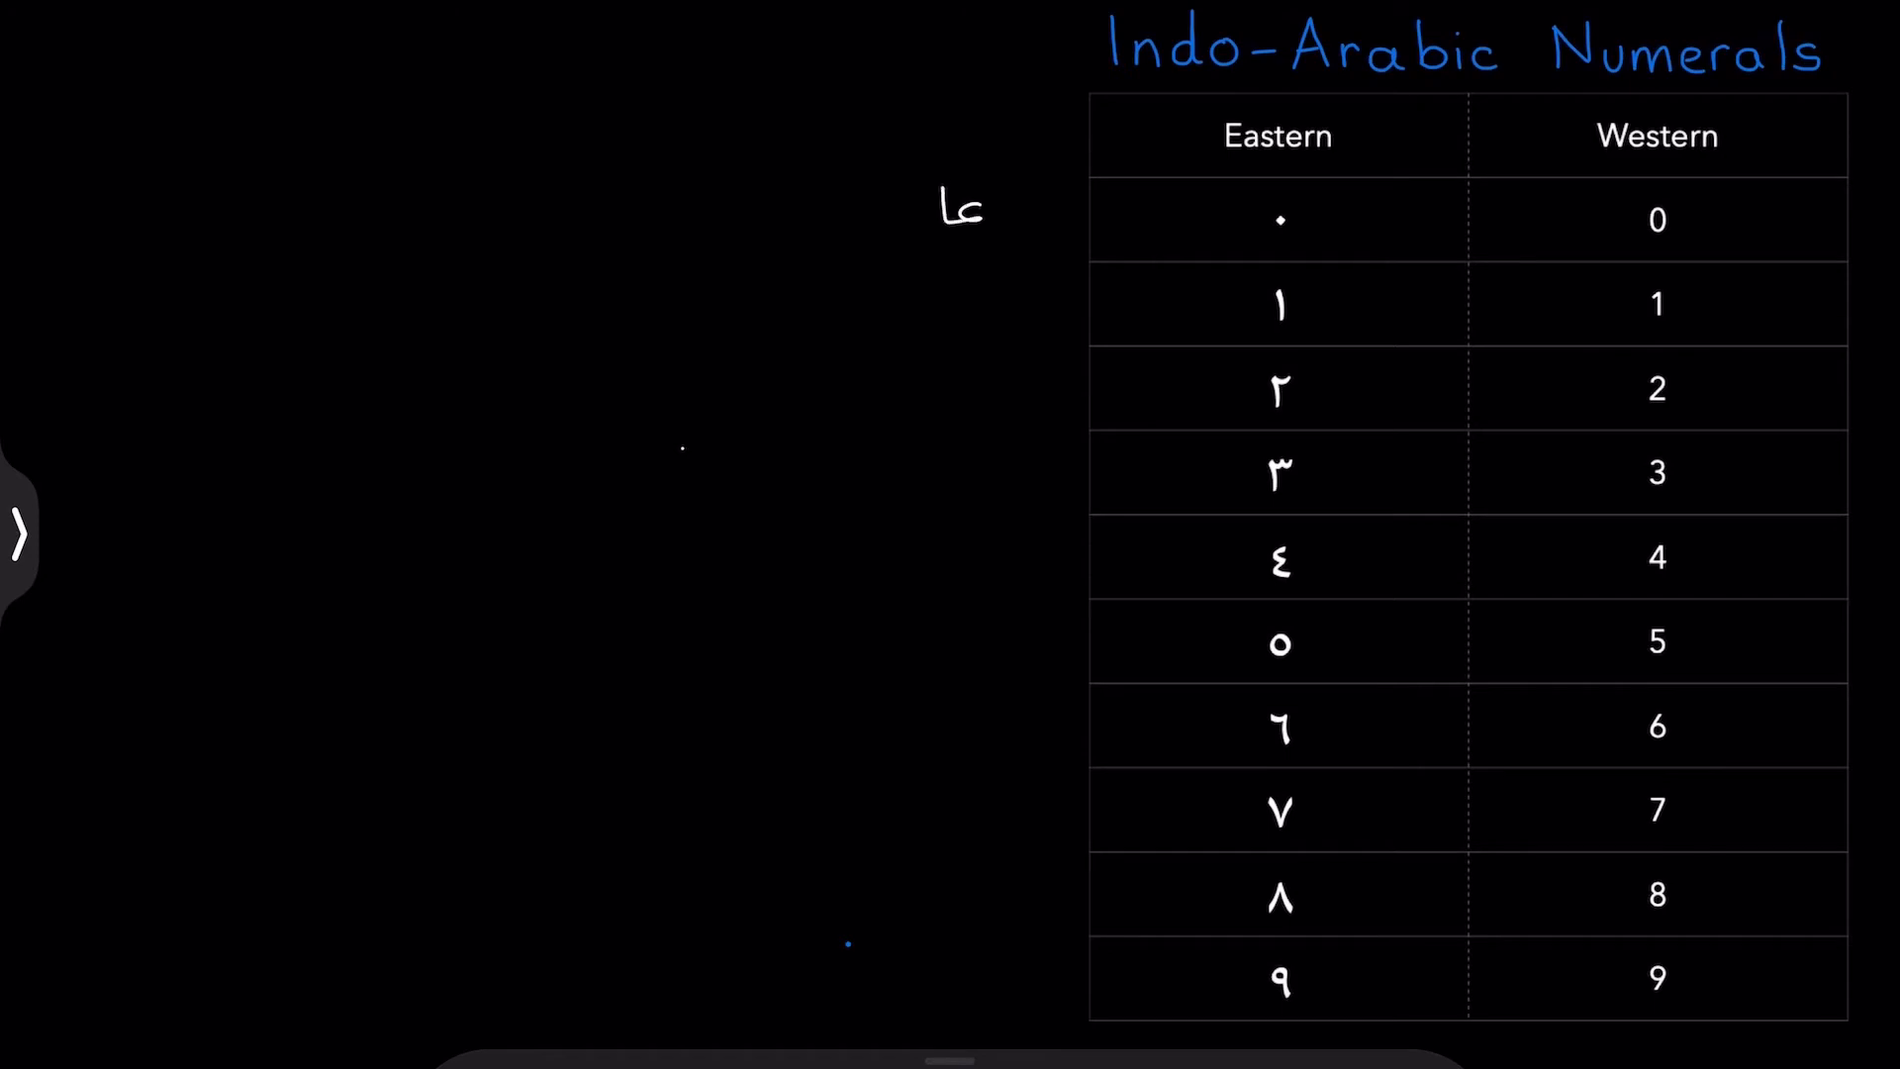
- Handwrite the two-word Arabic phrase in white and draw a blue right-to-left arrow above it
drag(957, 206, 788, 212)
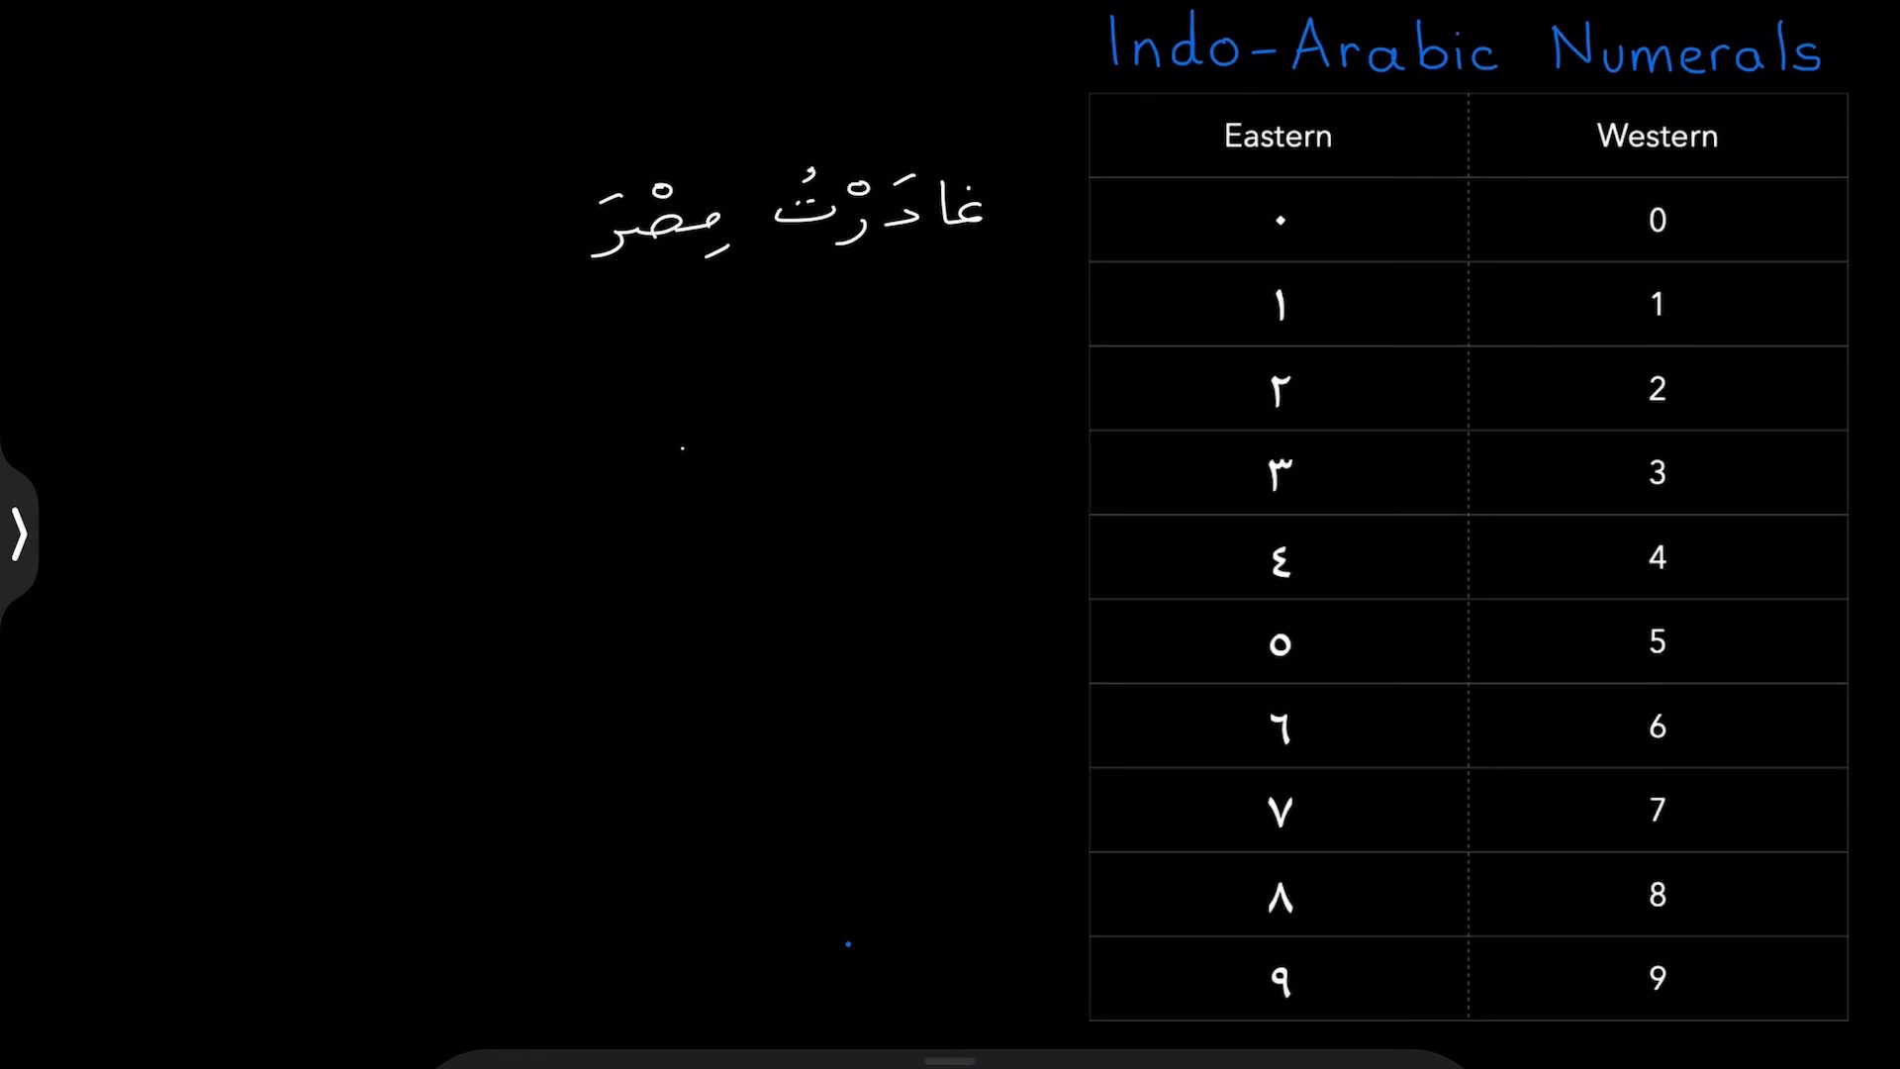
drag(934, 103, 618, 109)
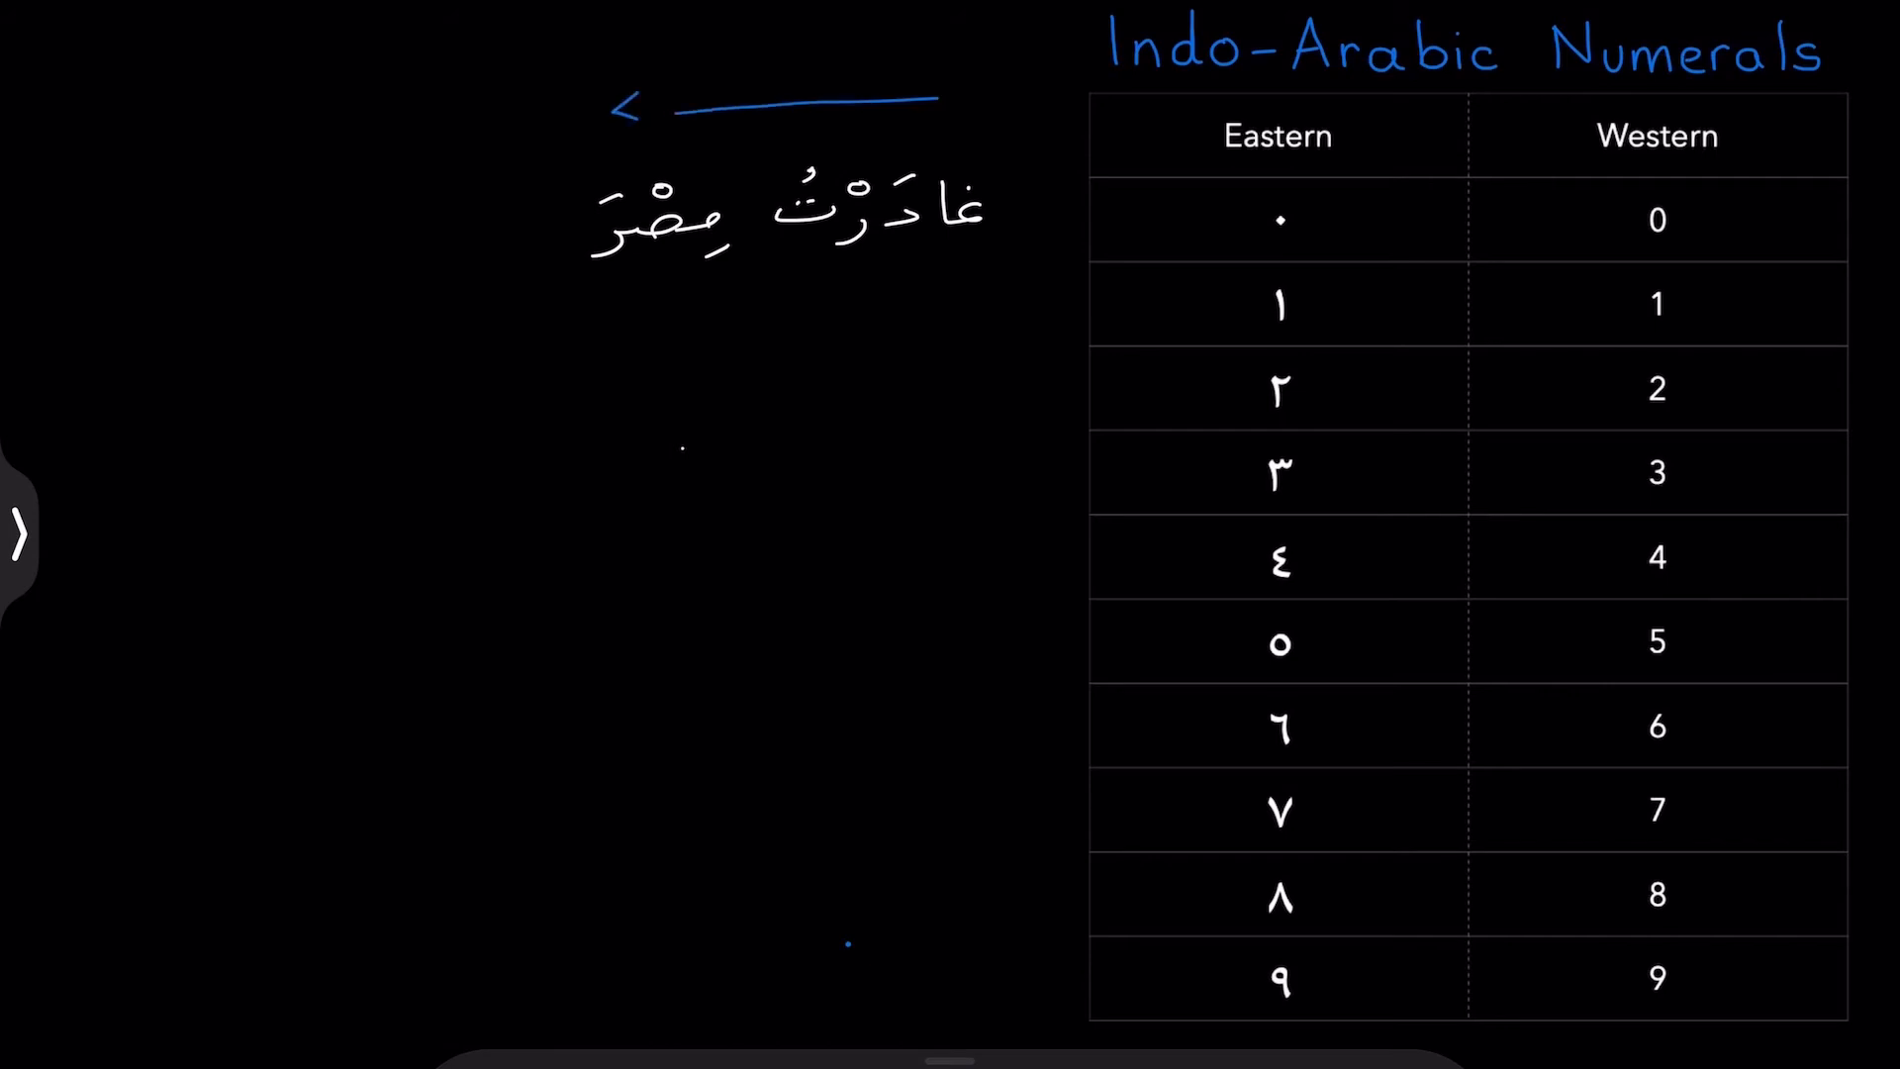